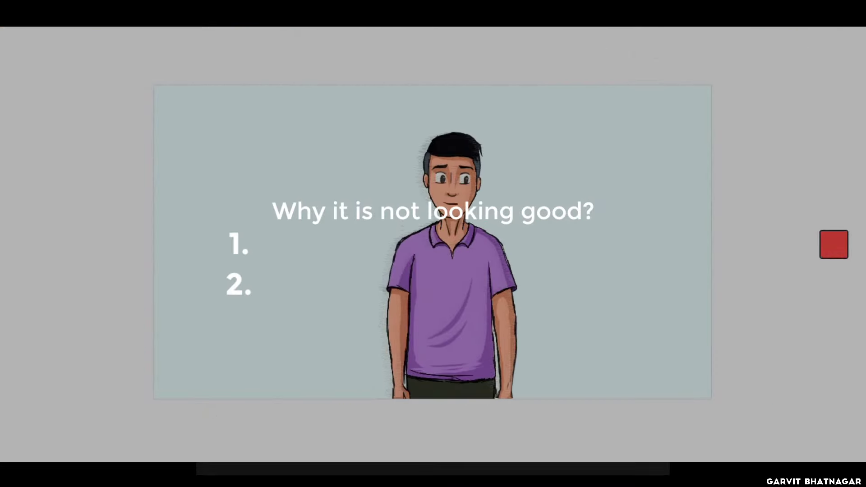
Turn on onion skinning and lasso-squash frame 4's character narrower
left_click(833, 244)
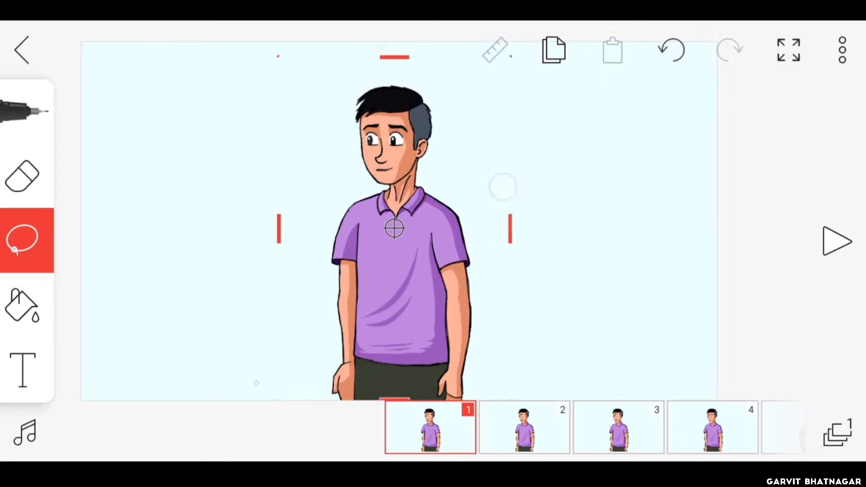
left_click(394, 228)
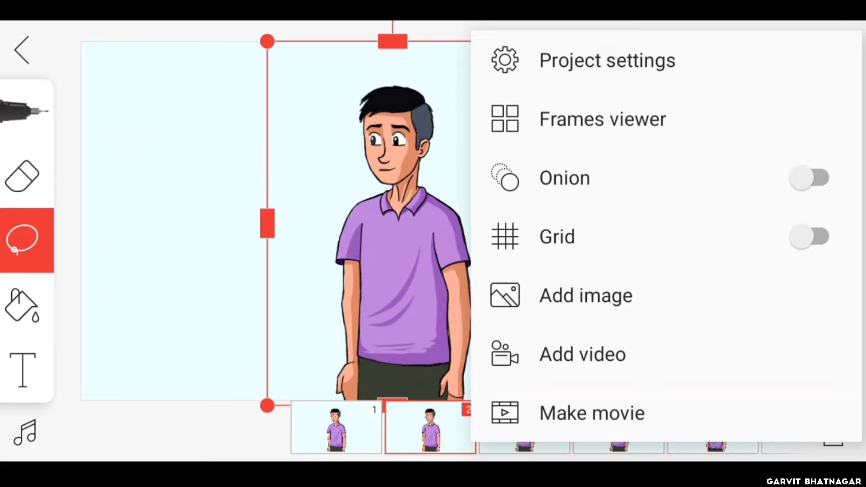
left_click(810, 178)
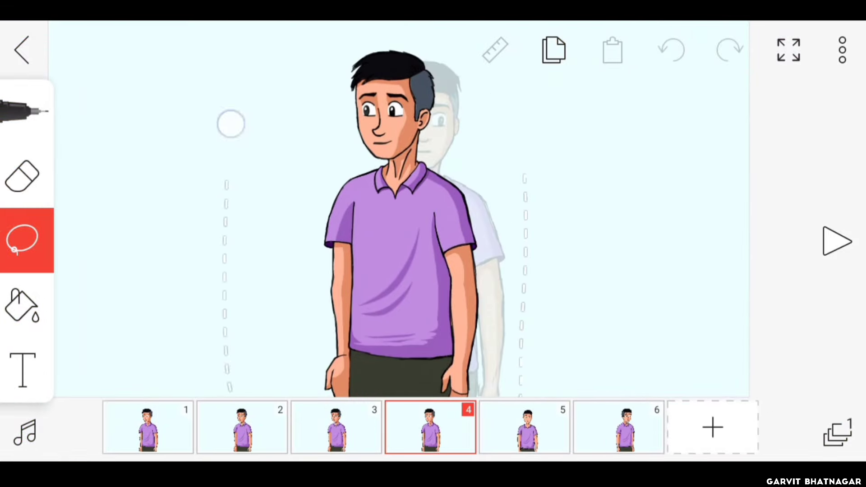
left_click(387, 221)
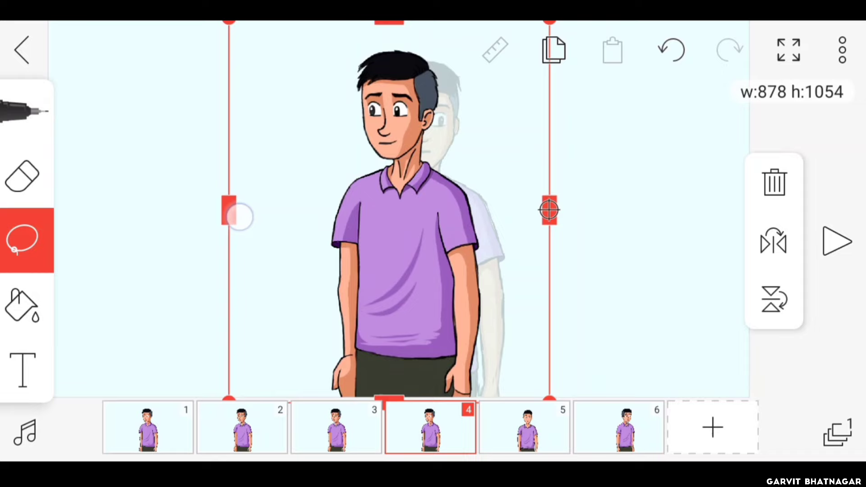
left_click(523, 427)
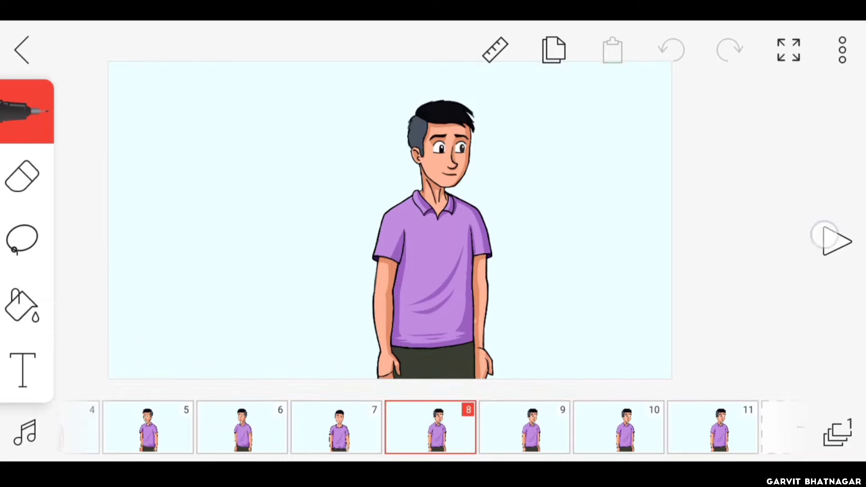
Lasso-select and flip the character on frames 8 and 9, then go to frame 11
left_click(22, 240)
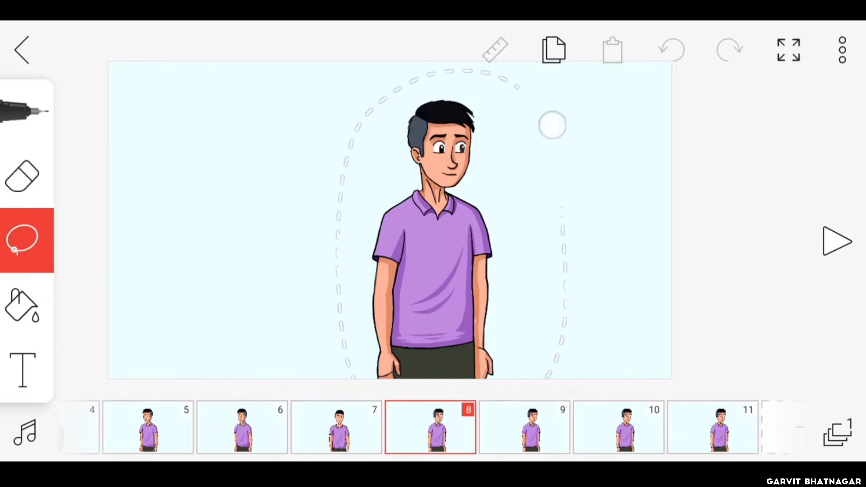
left_click(434, 243)
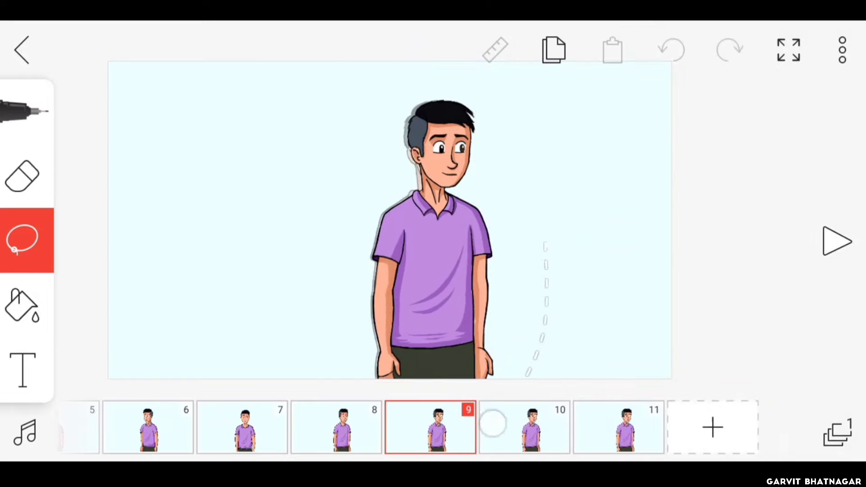
left_click(431, 243)
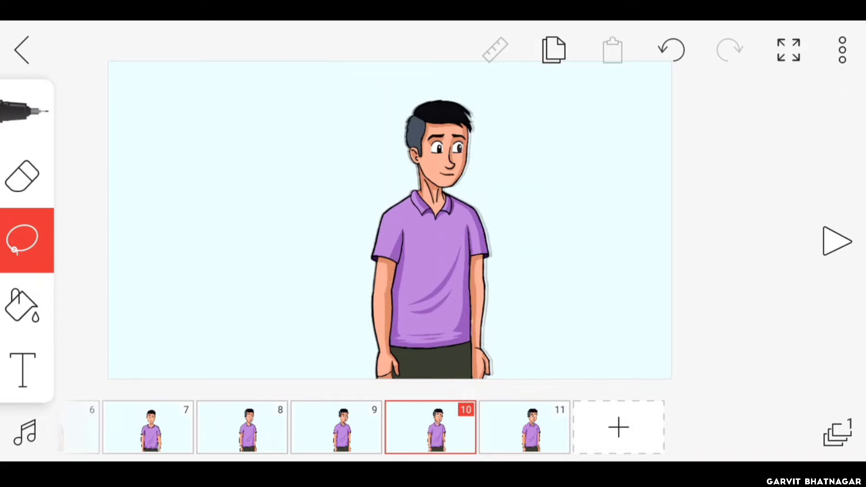
left_click(524, 428)
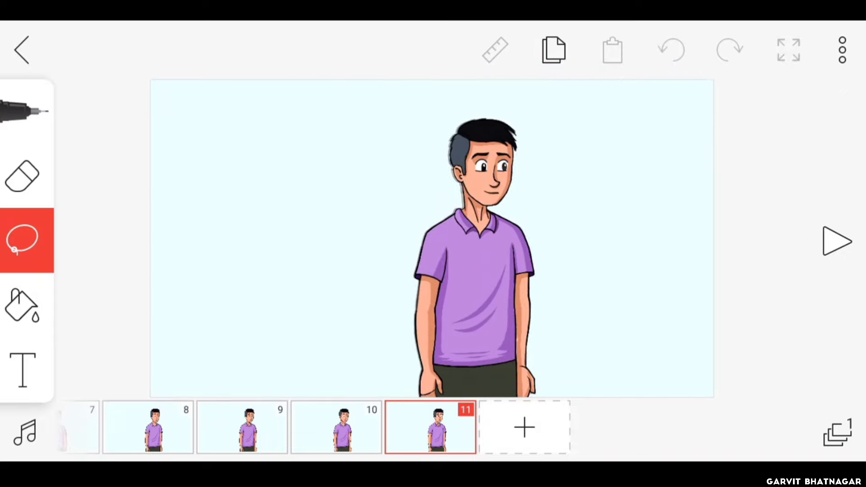
Duplicate the front-facing frame 7 to hold the pose longer
left_click(430, 427)
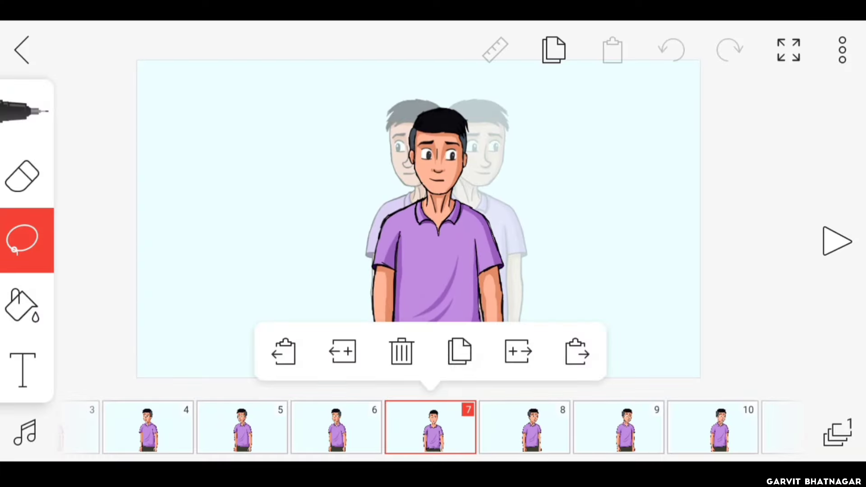
left_click(436, 216)
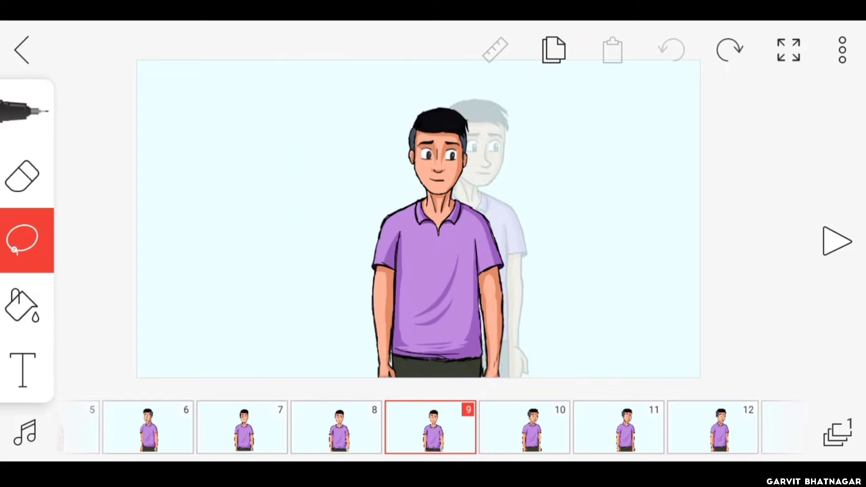
left_click(430, 232)
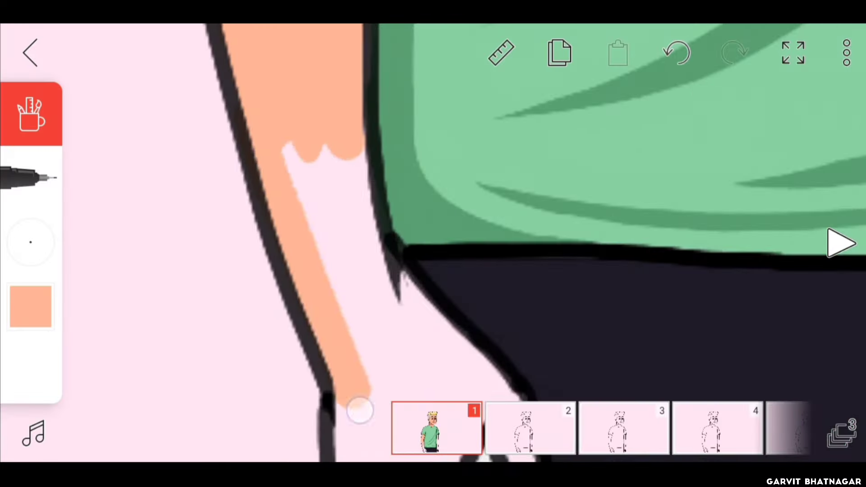
Paint peach skin colour along the green-shirt character's arm on frame 1
left_click(30, 306)
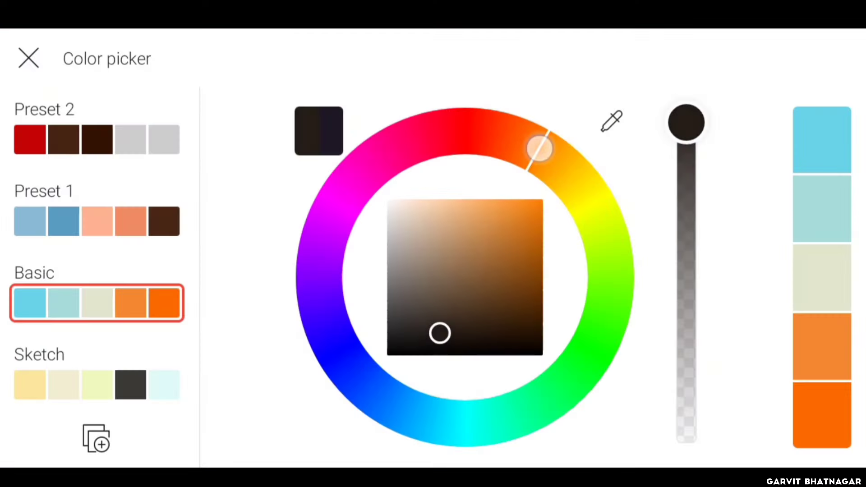
Sample the green shirt and peach skin colours from the test strokes into Preset 3
left_click(28, 58)
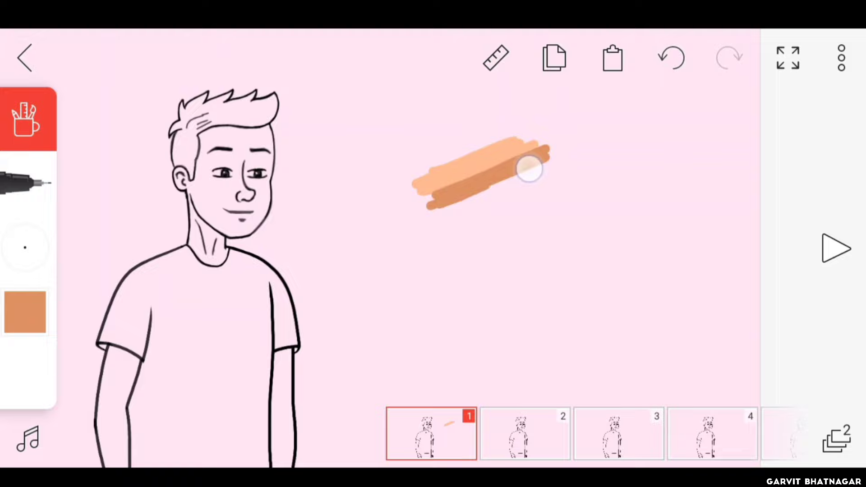
left_click(25, 311)
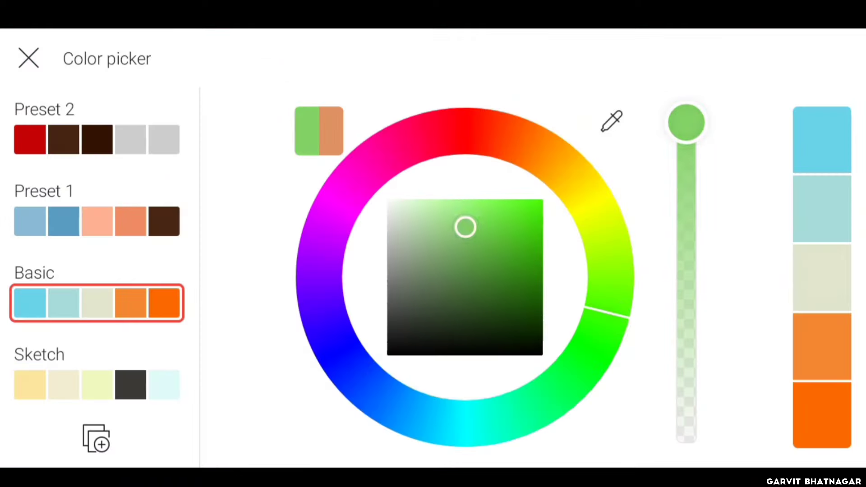
left_click(28, 58)
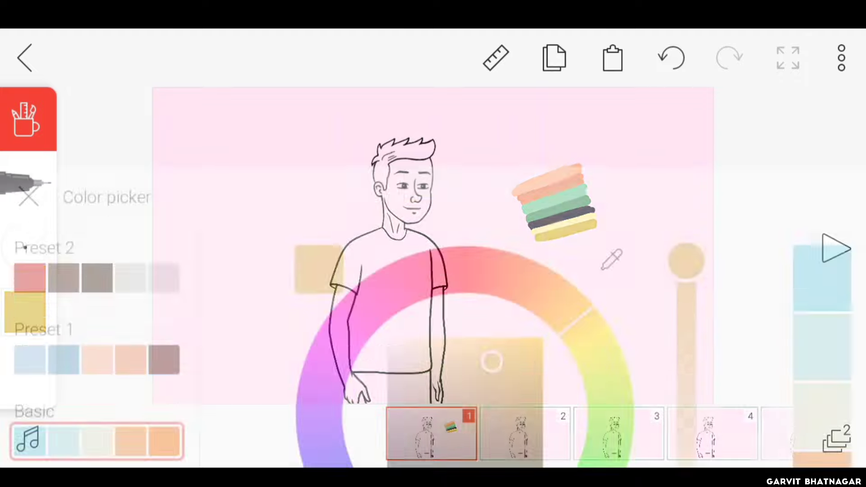
left_click(28, 197)
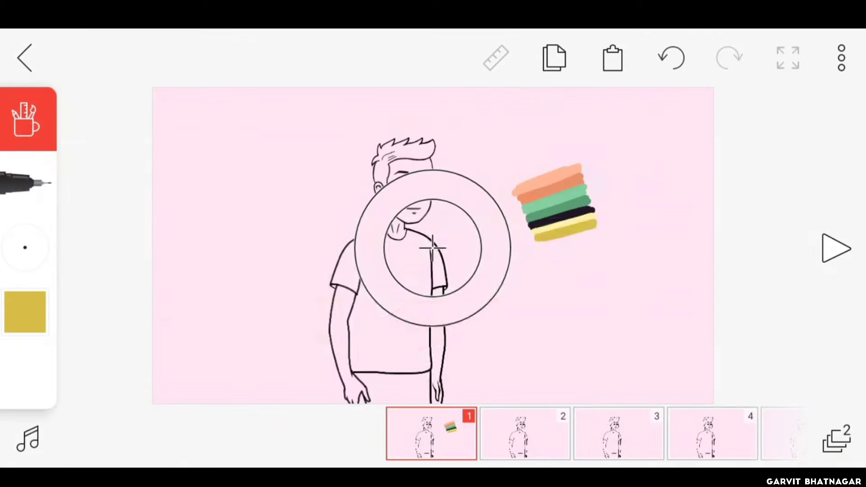
left_click(24, 310)
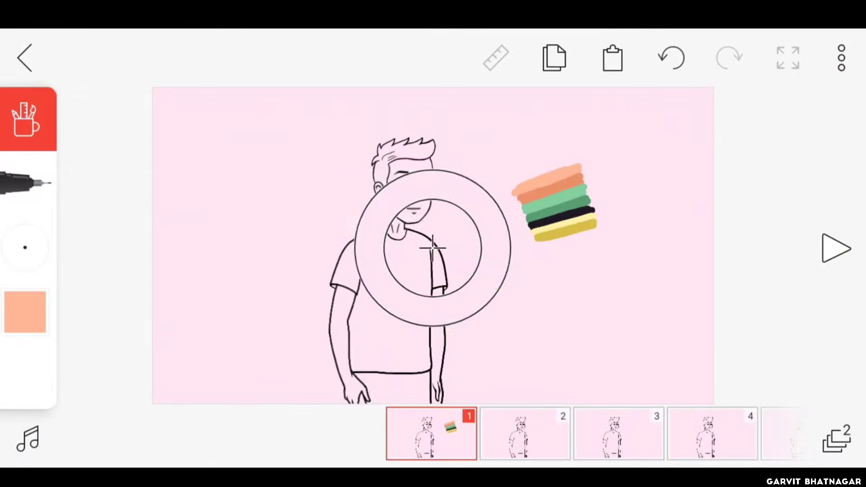
left_click(24, 312)
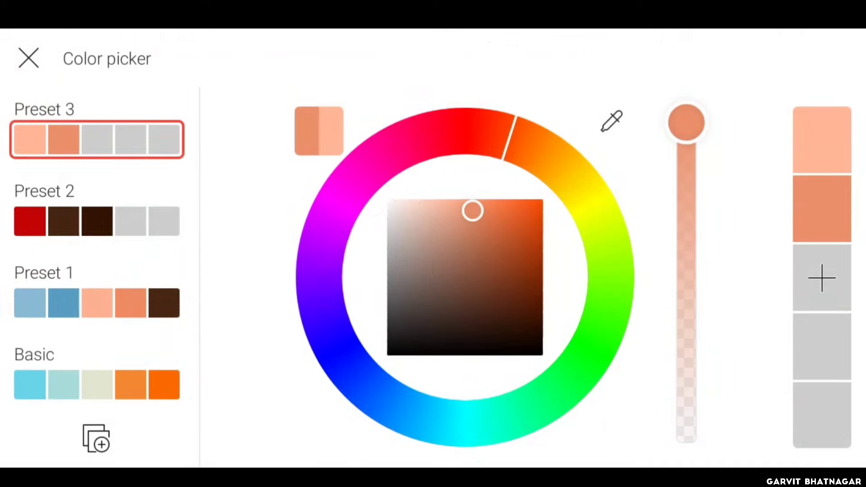
left_click(28, 58)
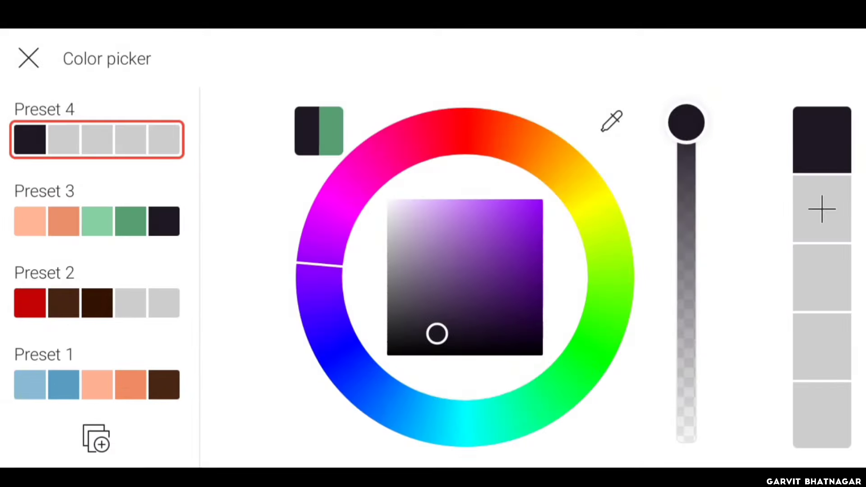
Pick the peach skin colour from Preset 3 to finish colouring the character
left_click(28, 58)
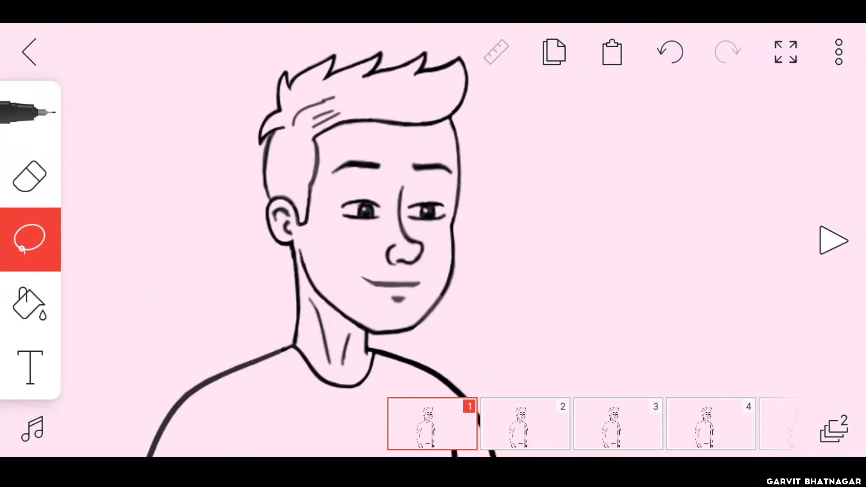
left_click(30, 303)
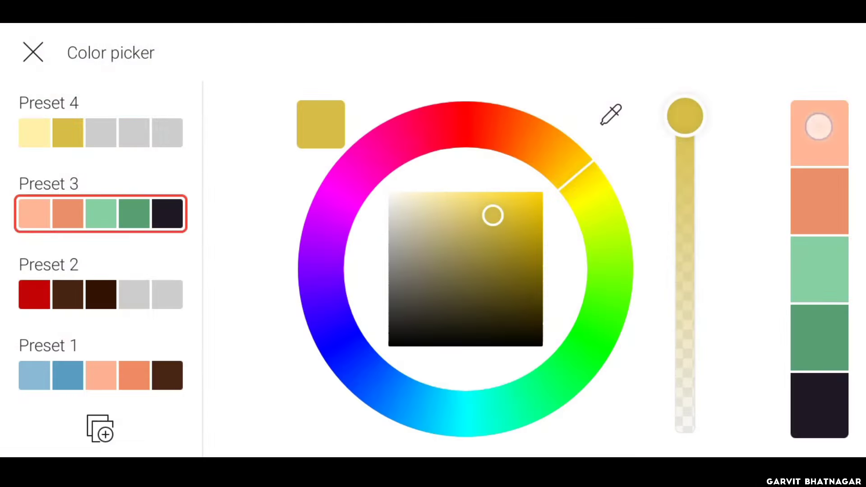
left_click(32, 51)
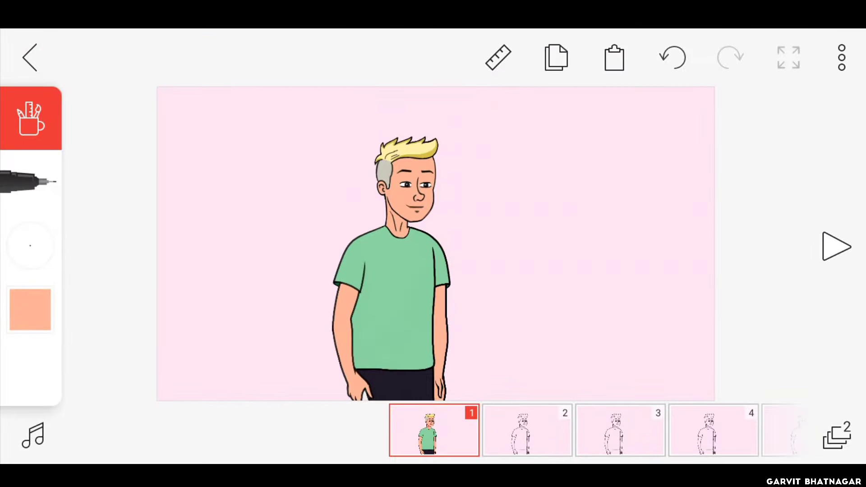
left_click(30, 309)
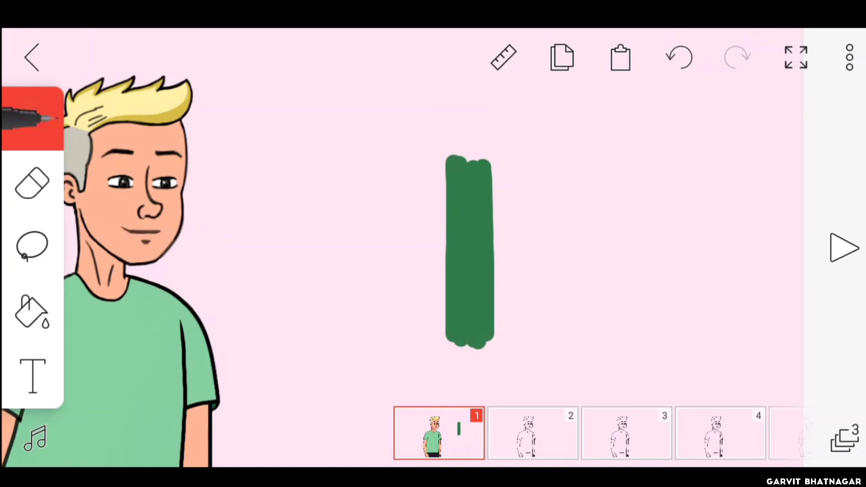
Switch to the eraser at full opacity
left_click(31, 182)
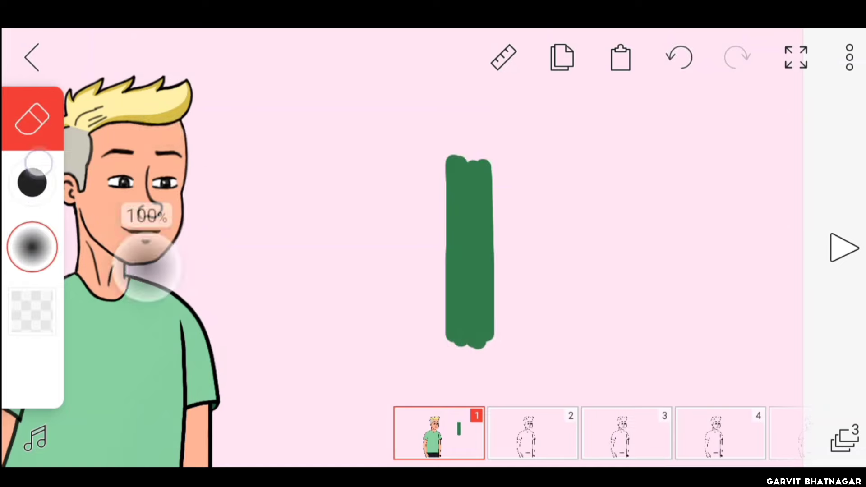